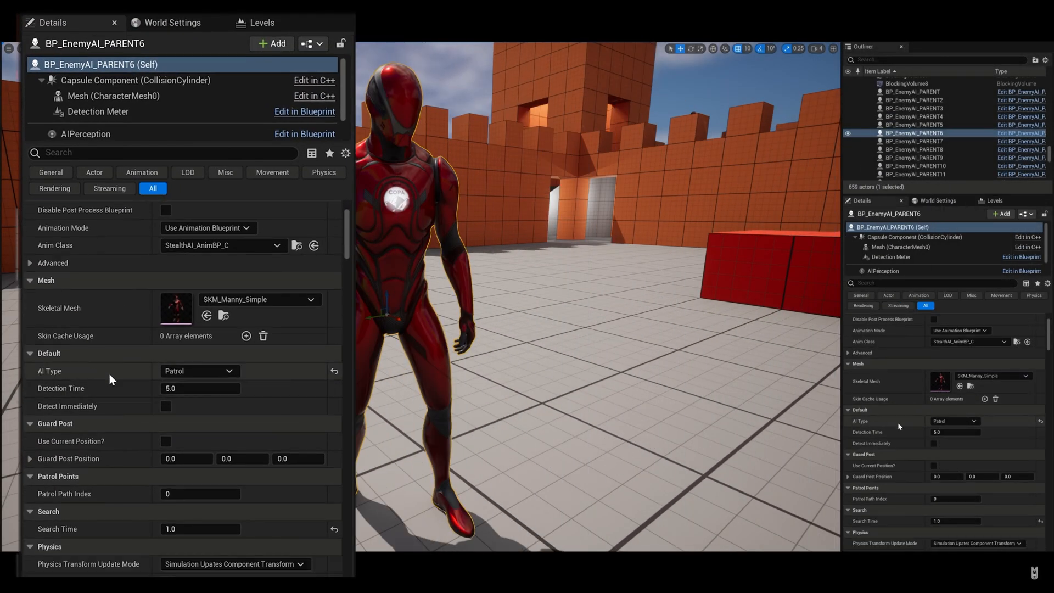
- Select BP_PatrolPoint26 in the Outliner and show its Patrol Path Index in Details
left_click(199, 369)
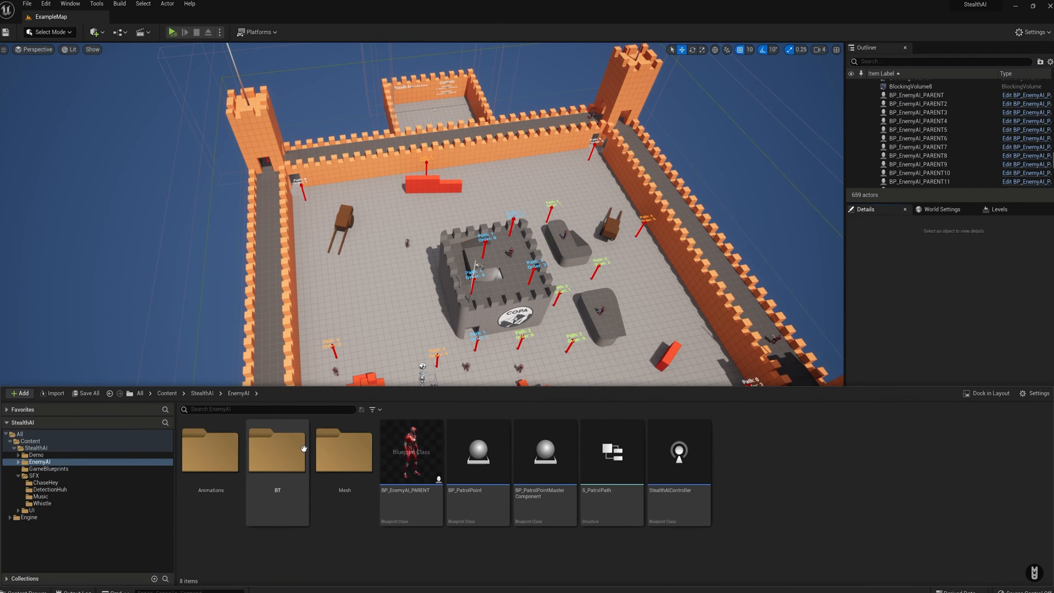
left_click(478, 450)
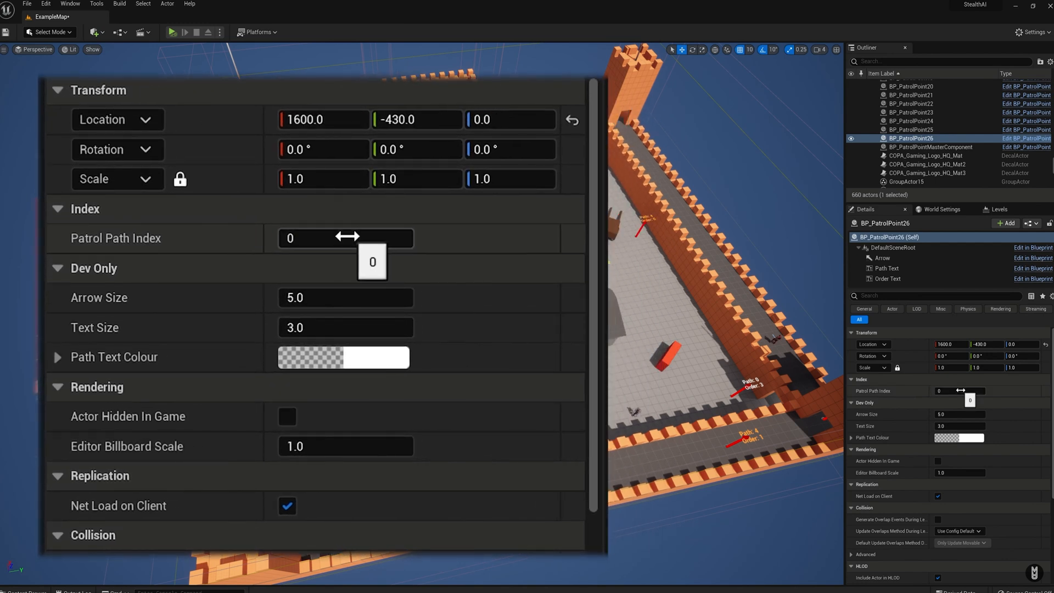
- Edit the new patrol point's Patrol Path Index, then run the castle level from a top-down view
left_click(346, 238)
type("6")
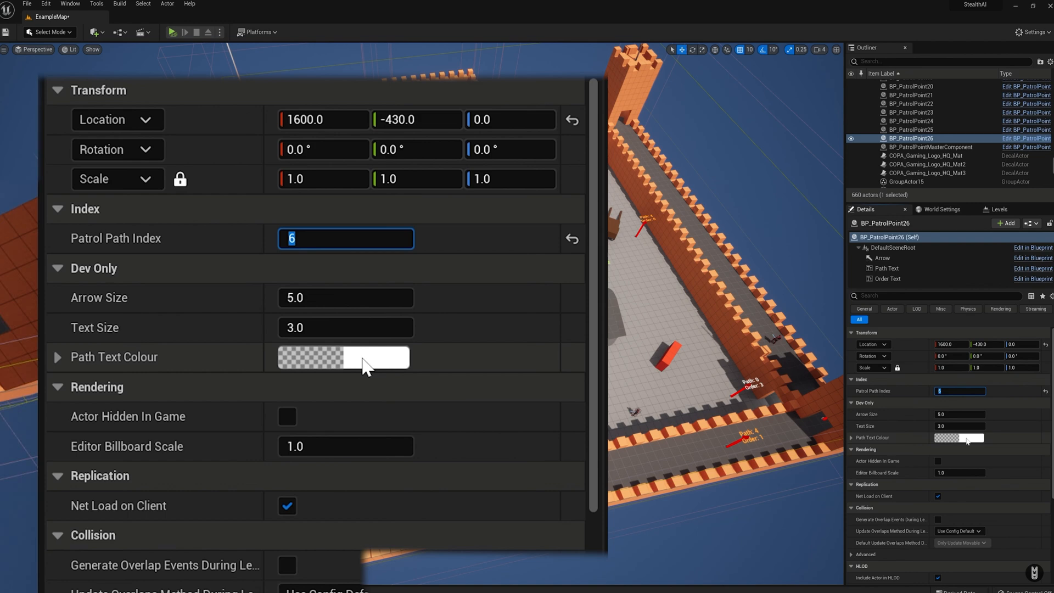
left_click(343, 356)
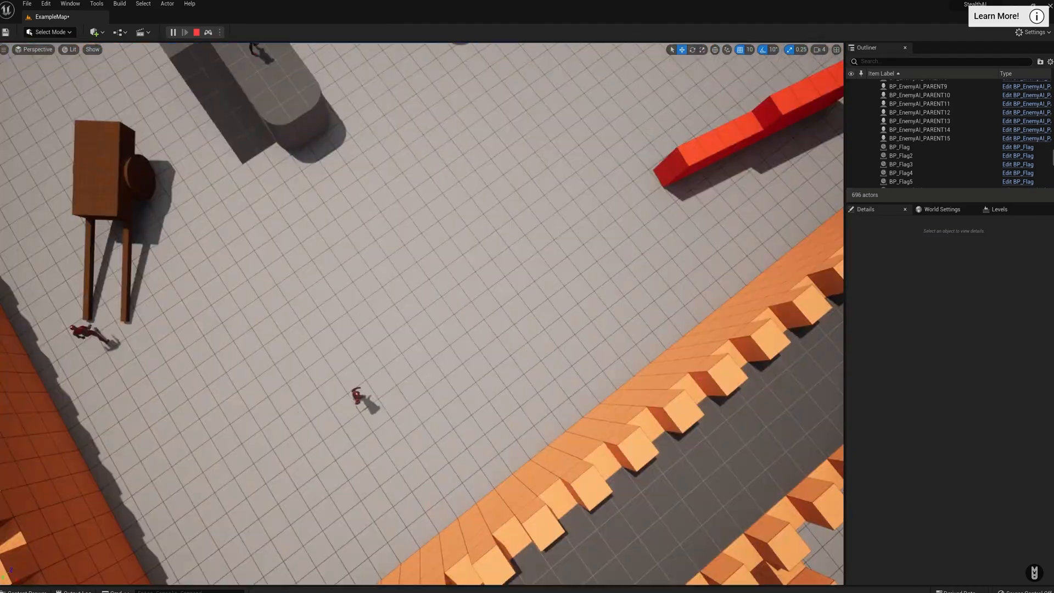
- Stop play and show BP_EnemyAI_PARENT5 as a Guard using its current position with 3.0 search time
left_click(919, 125)
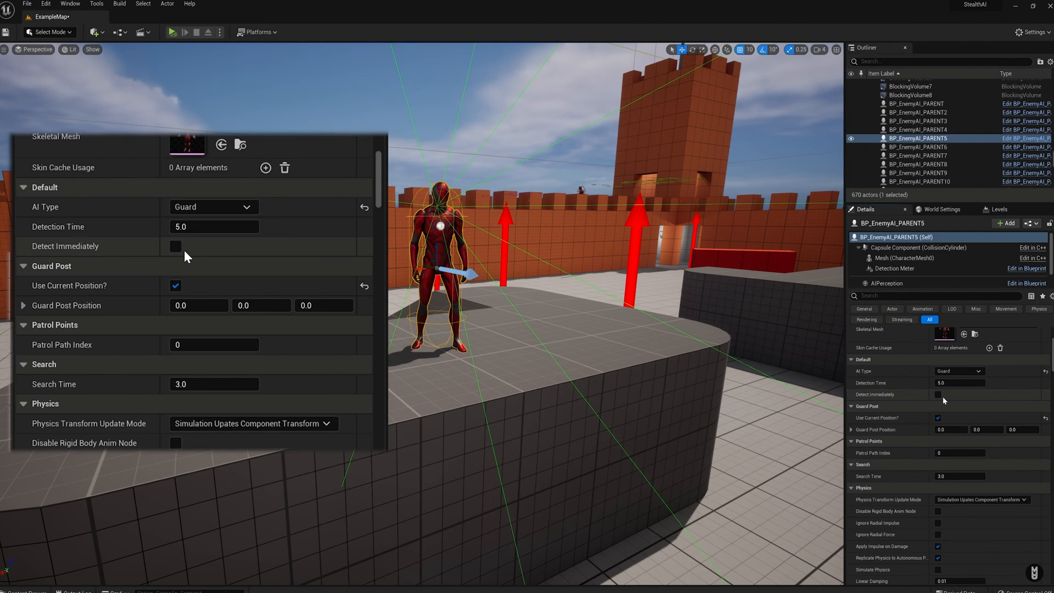
left_click(173, 32)
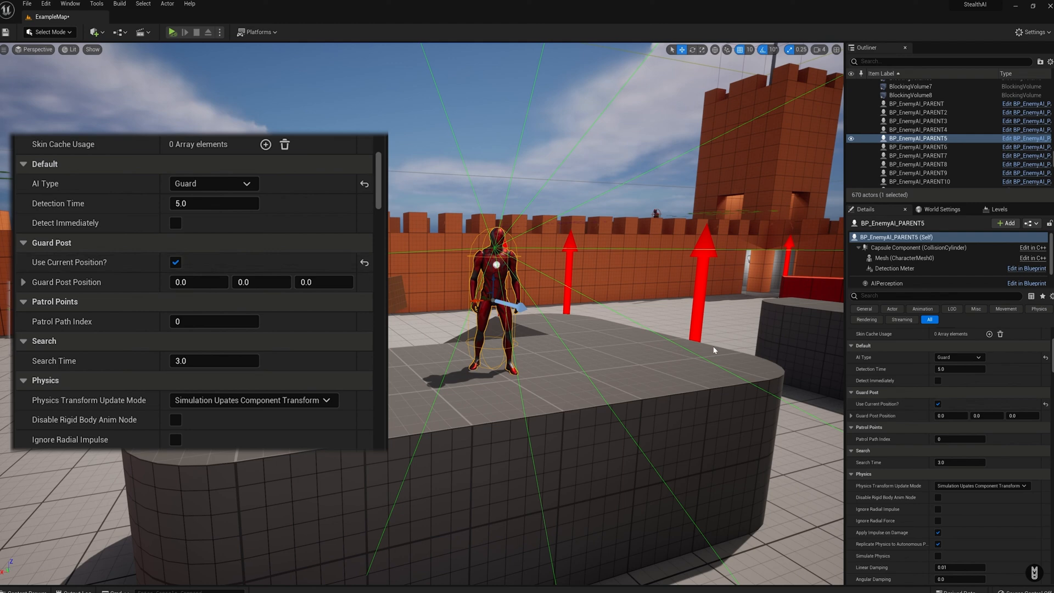
left_click(175, 263)
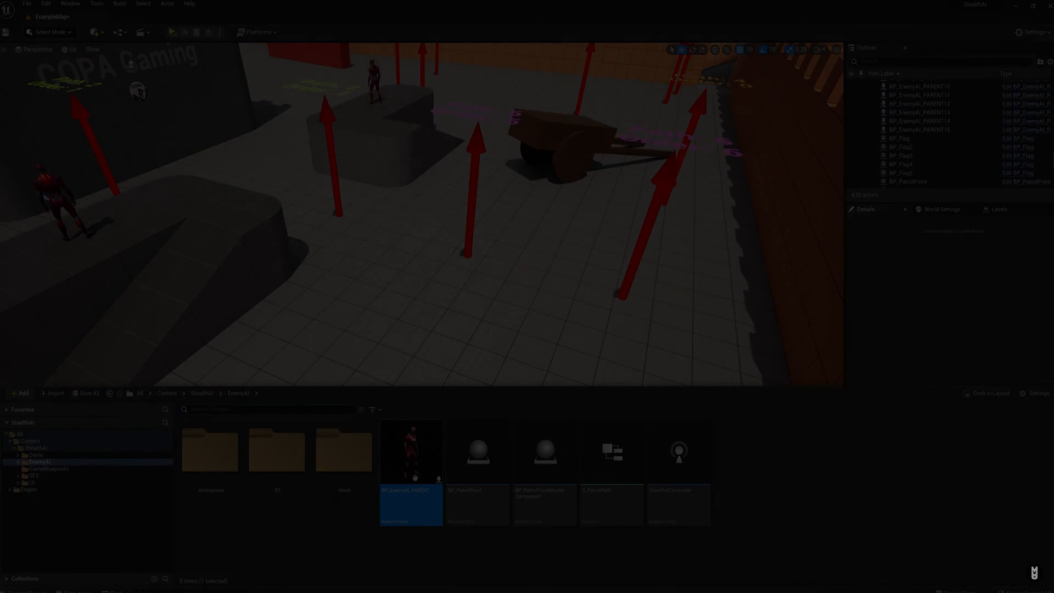
- Set the enemy's PawnSensing sight radius to 5000.0 and AIPerception hearing range to 500
left_click(172, 32)
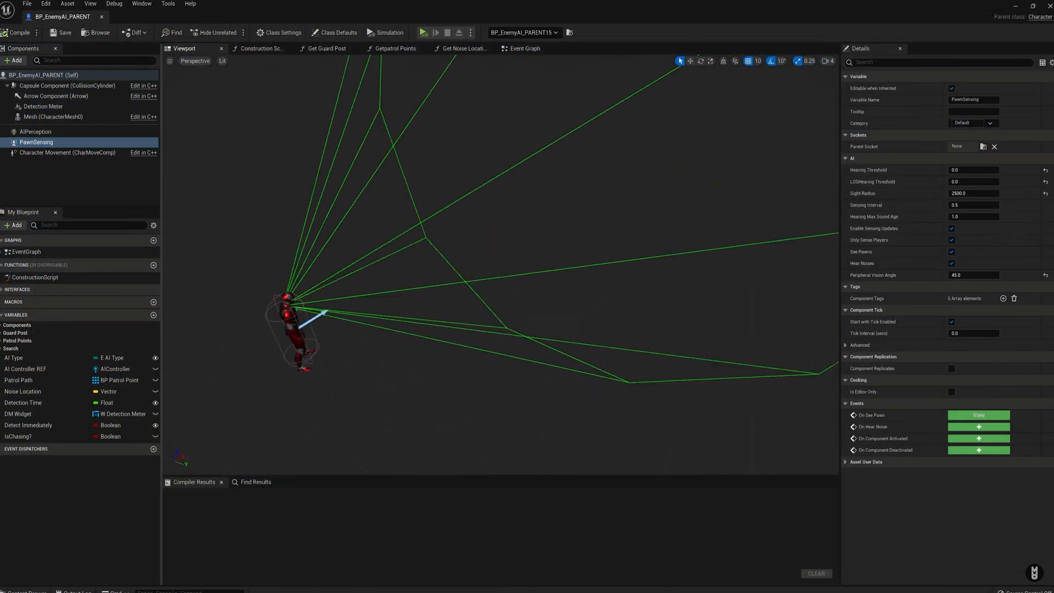
left_click_drag(974, 193, 978, 194)
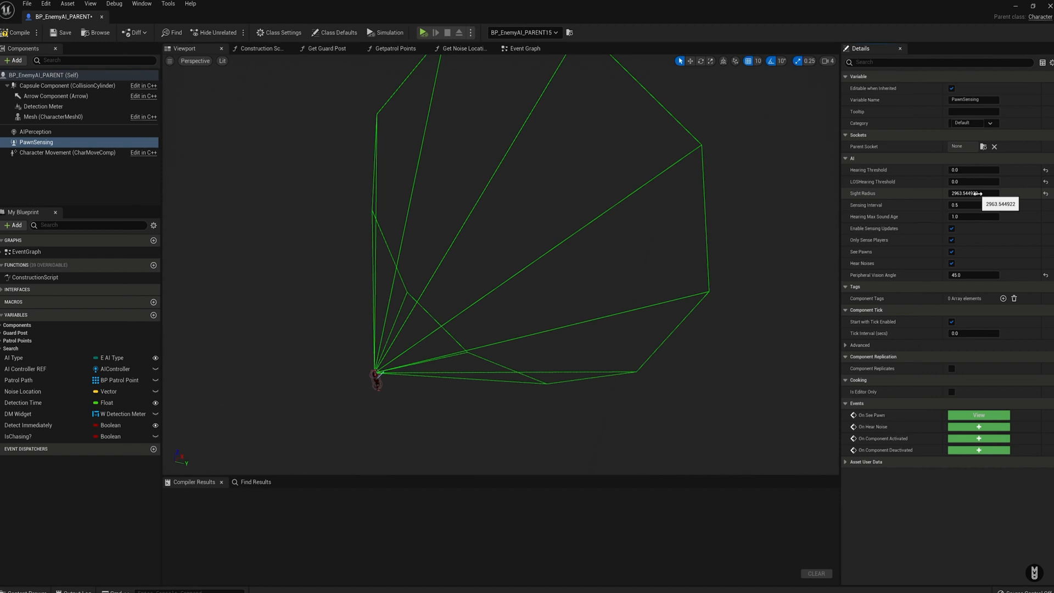
type("5000.0")
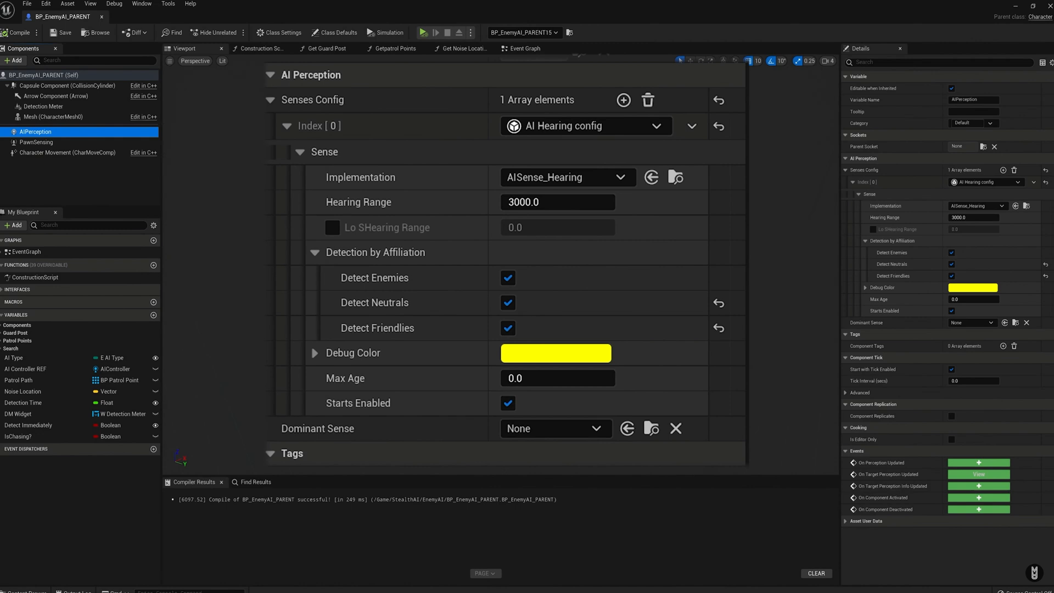
mouse_move(564, 222)
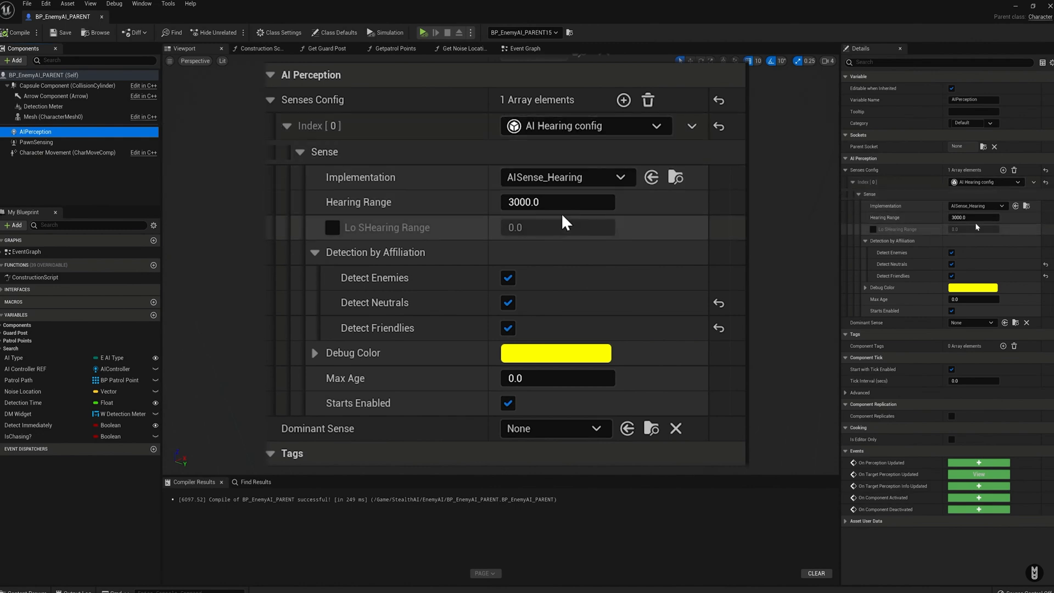
type("500")
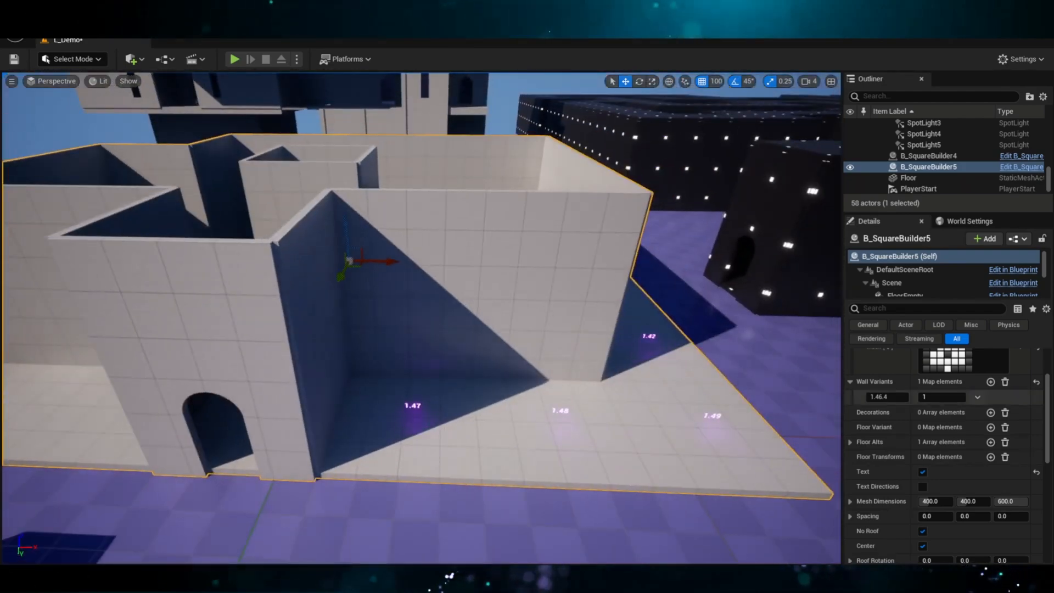
- Add a windowed wall variant to B_SquareBuilder5 and adjust the maze lights' brightness
left_click(989, 380)
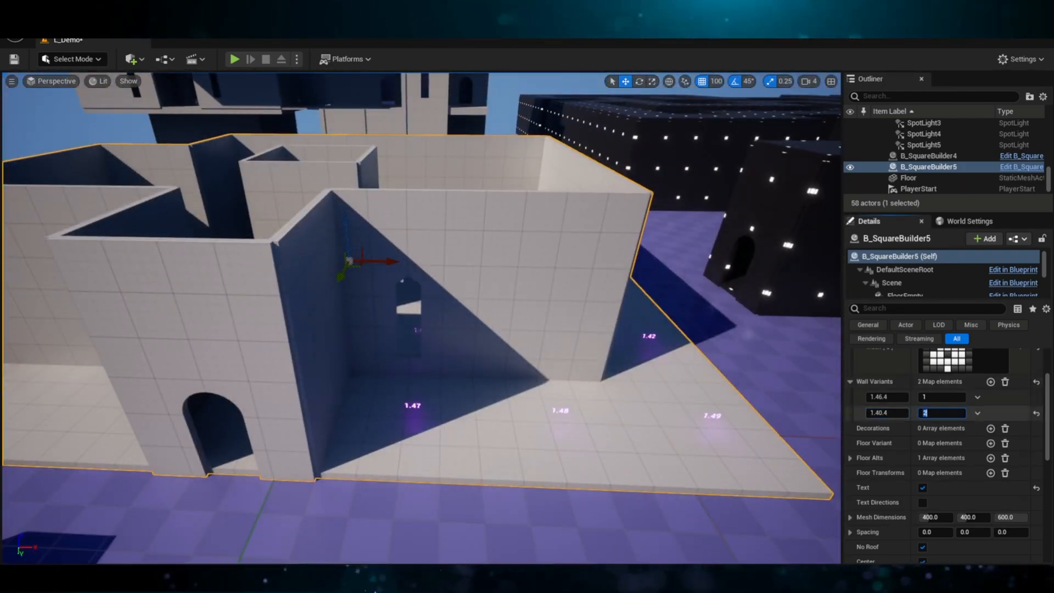
left_click(233, 59)
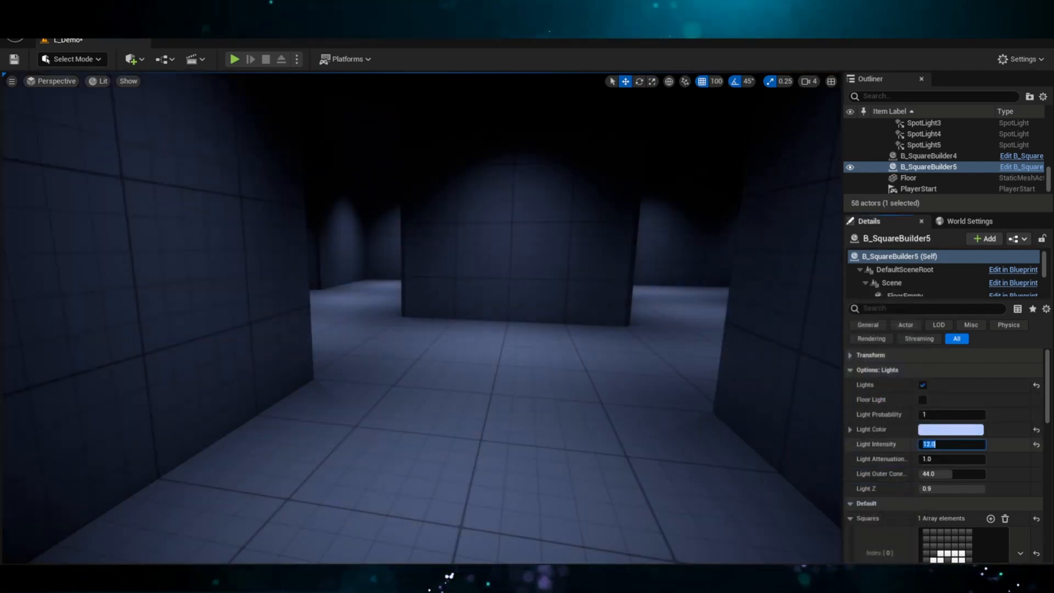
left_click(922, 399)
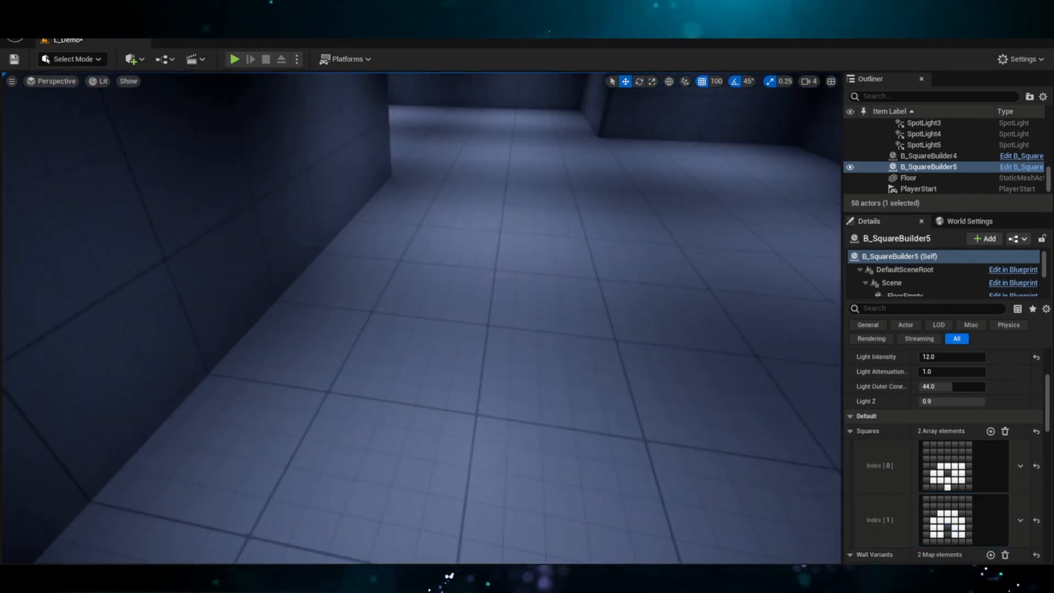
scroll("down", 3)
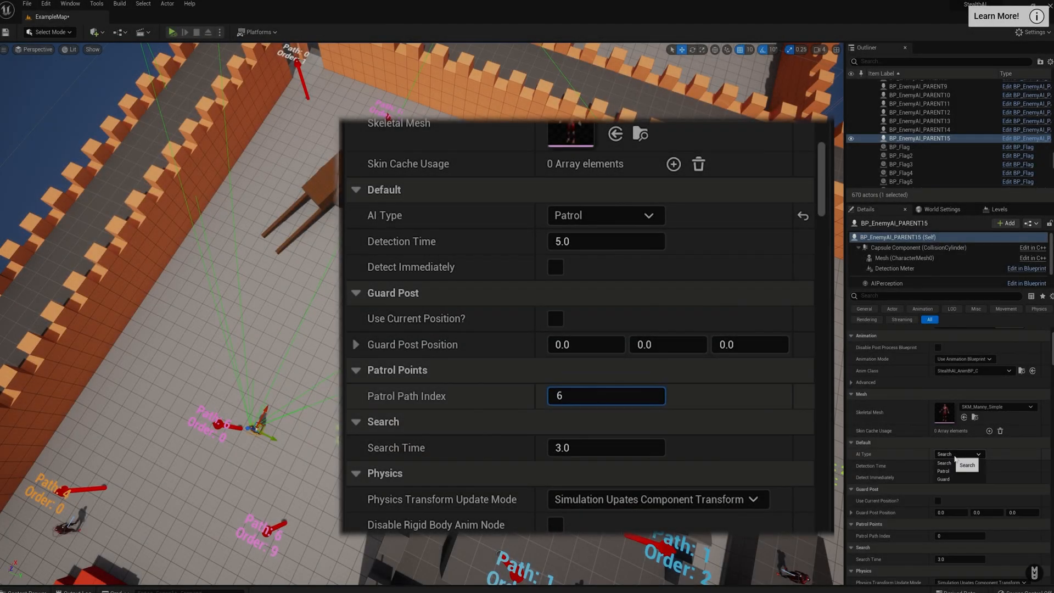
- Start the stealth AI ExampleMap so the red guards patrol the courtyard
left_click(173, 32)
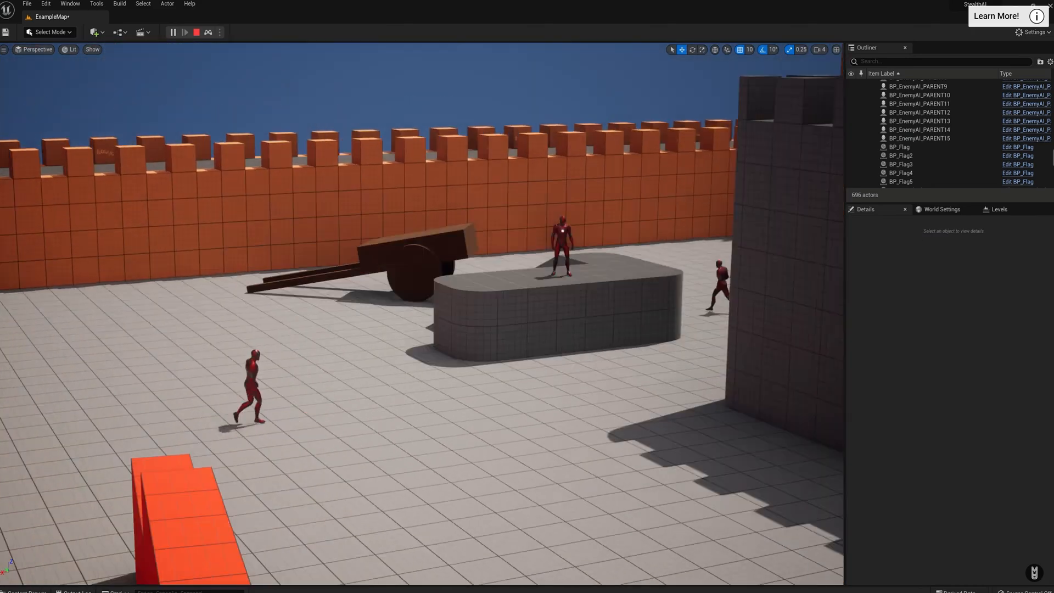